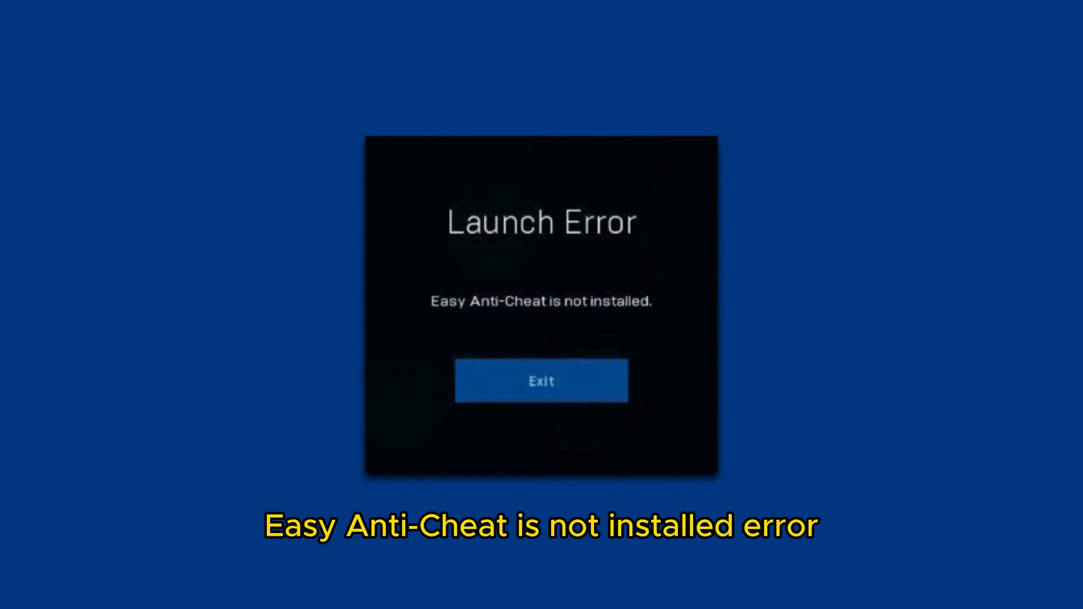
# Browse to the EasyAntiCheat folder under Local Disk (C:) > Program Files (x86)
pyautogui.click(541, 379)
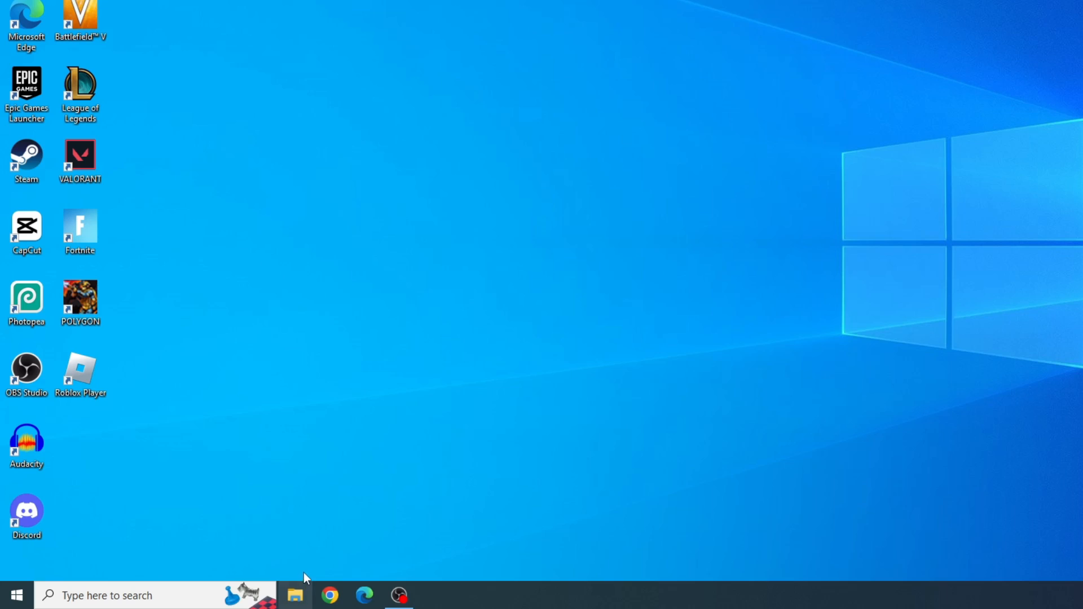
pyautogui.click(293, 595)
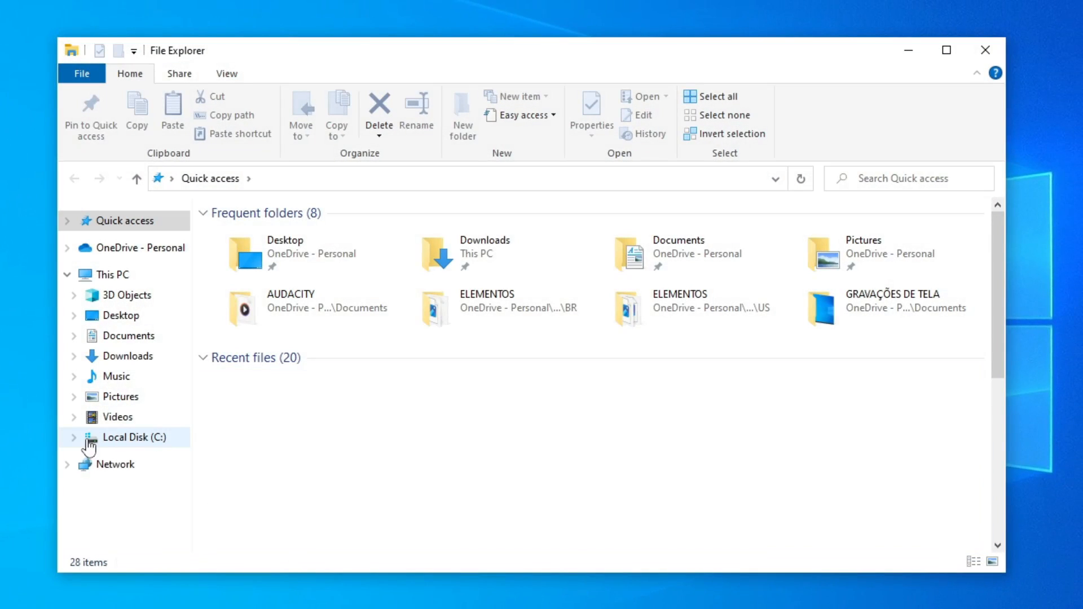
pyautogui.click(133, 437)
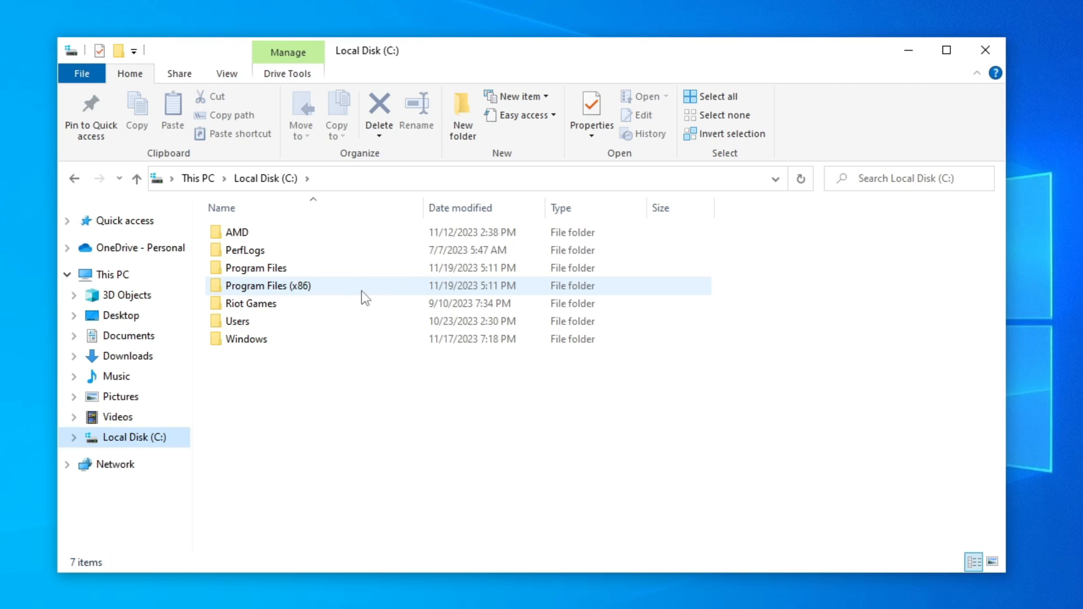
pyautogui.doubleClick(267, 286)
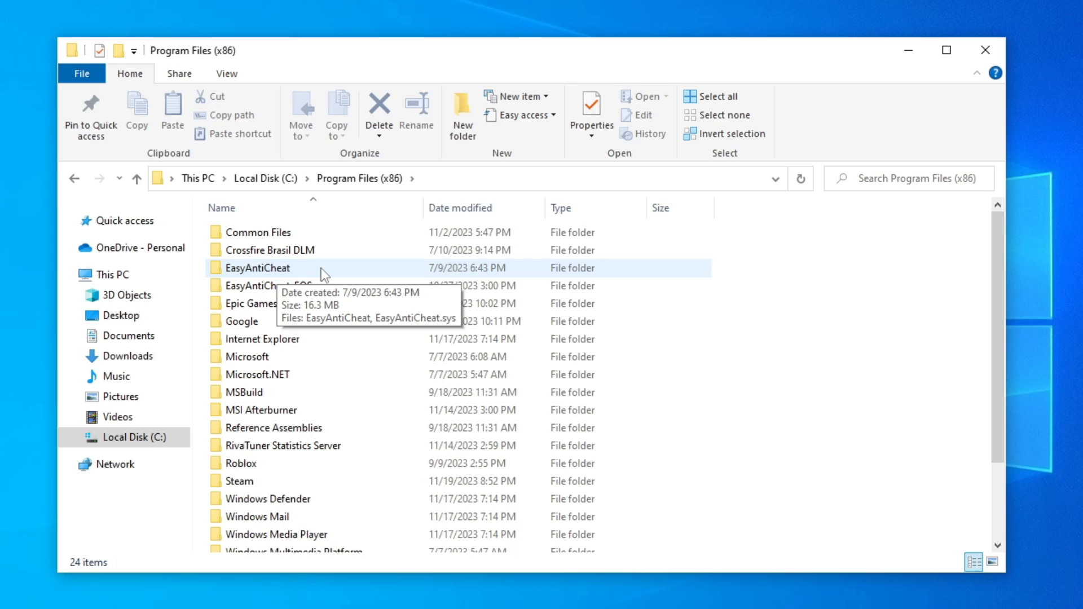
pyautogui.doubleClick(258, 267)
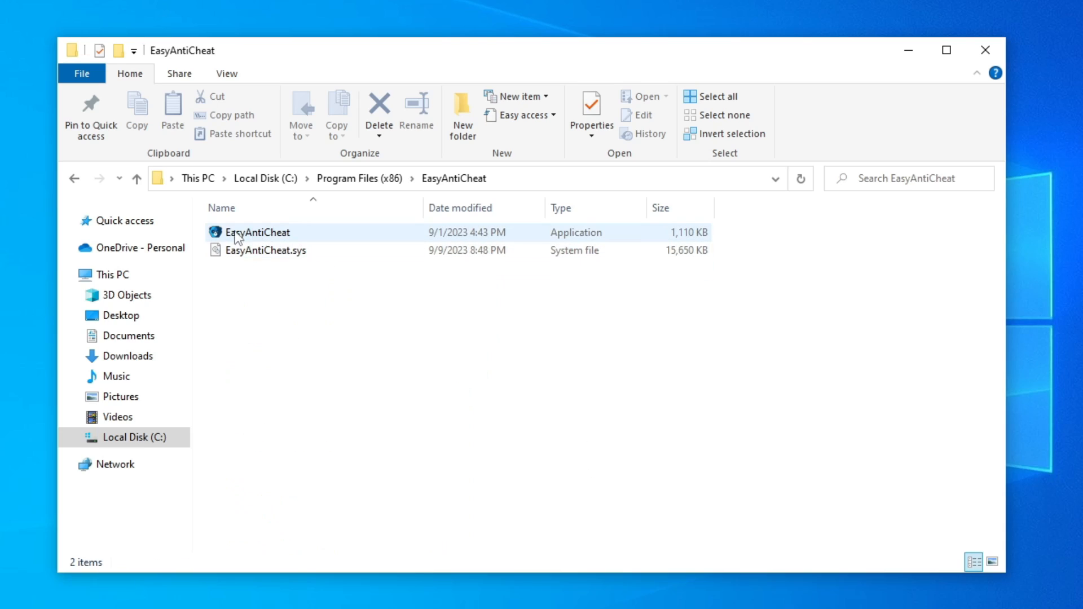
pyautogui.moveTo(234, 235)
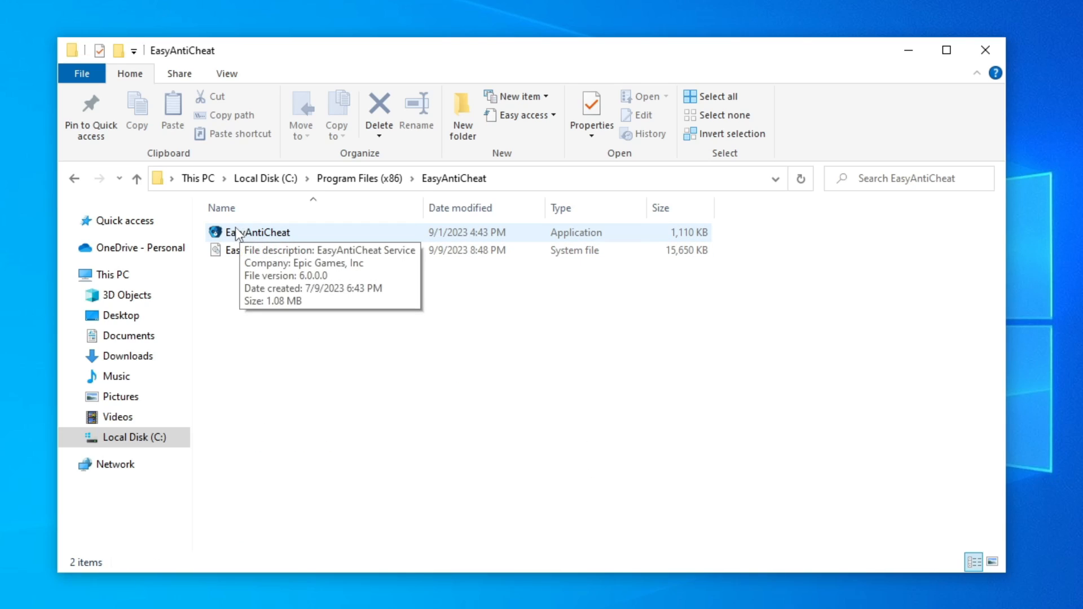
# Run EasyAntiCheat.exe, select Game 154, and uninstall the service
pyautogui.click(257, 231)
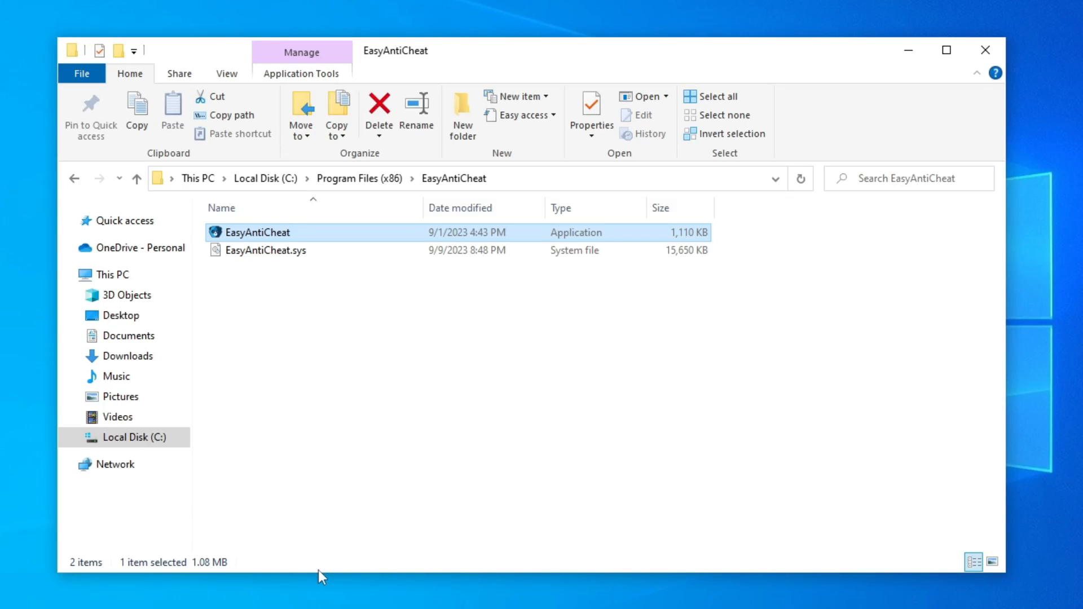
pyautogui.doubleClick(256, 232)
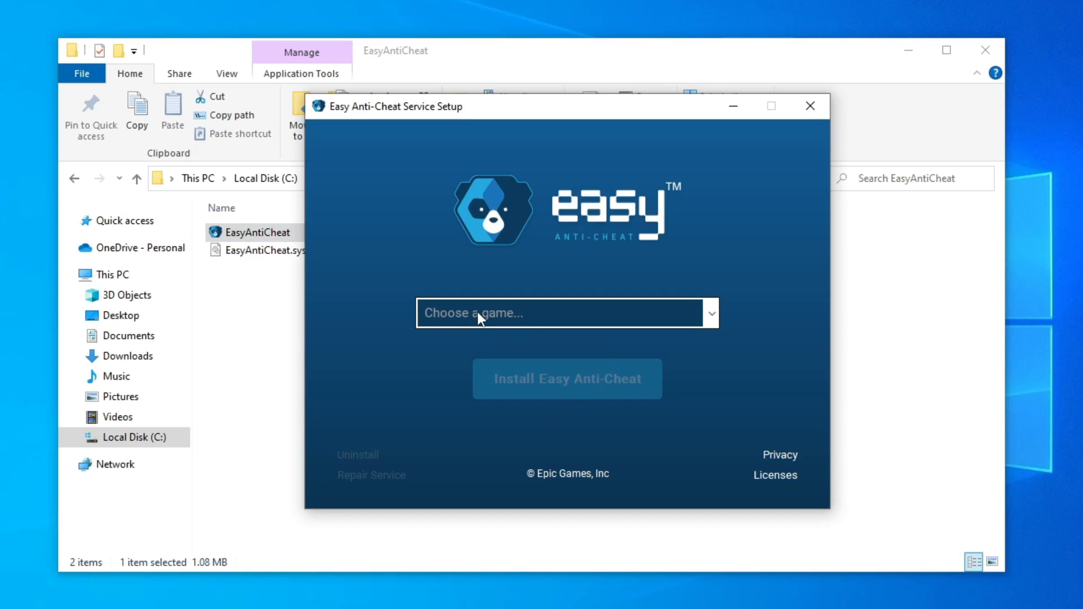
pyautogui.click(566, 312)
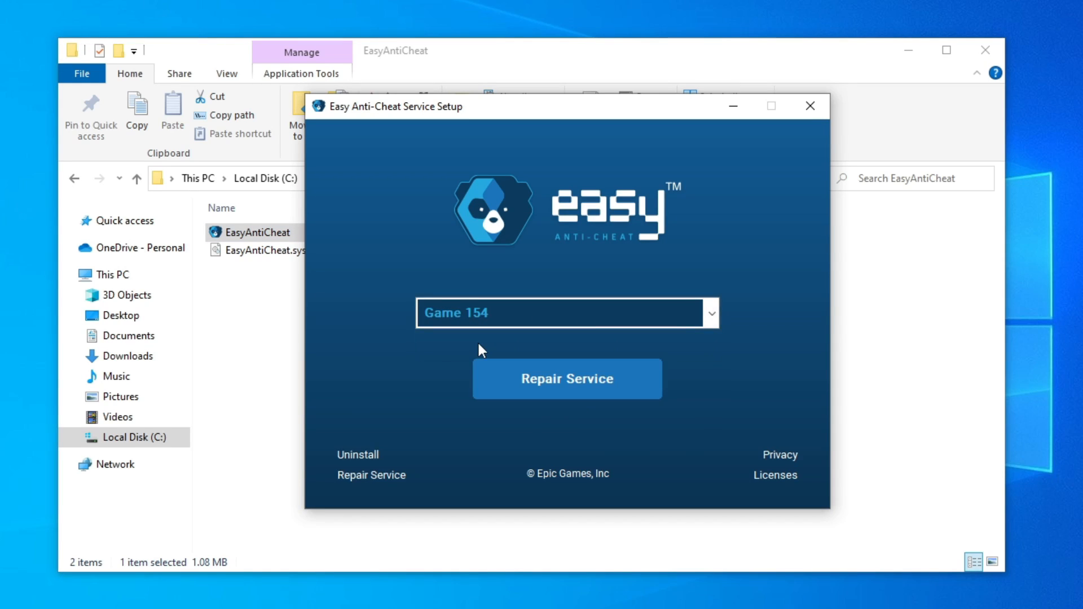
pyautogui.moveTo(354, 438)
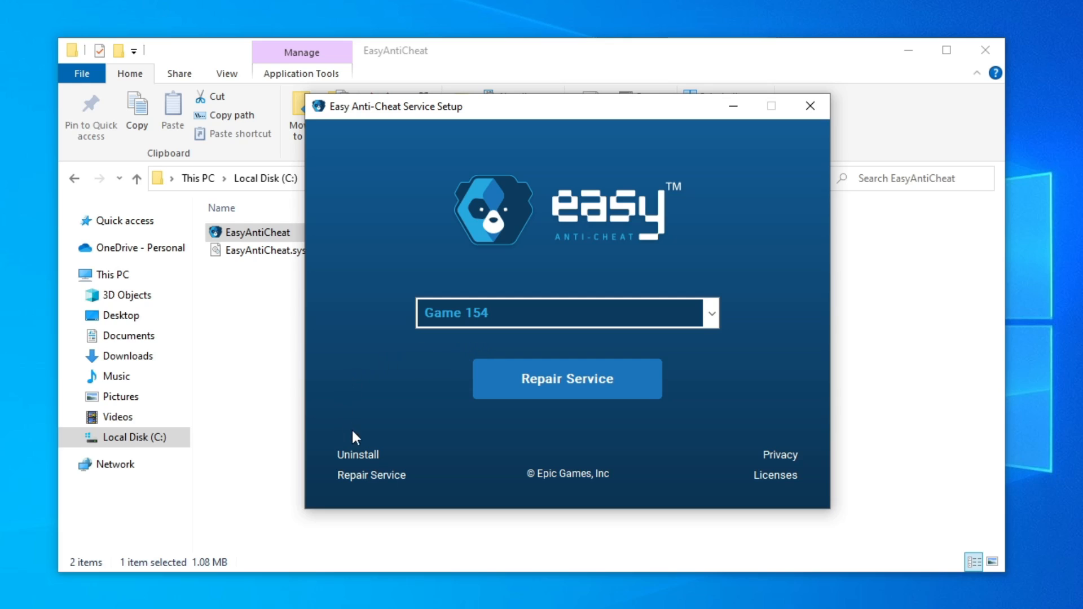
pyautogui.click(357, 455)
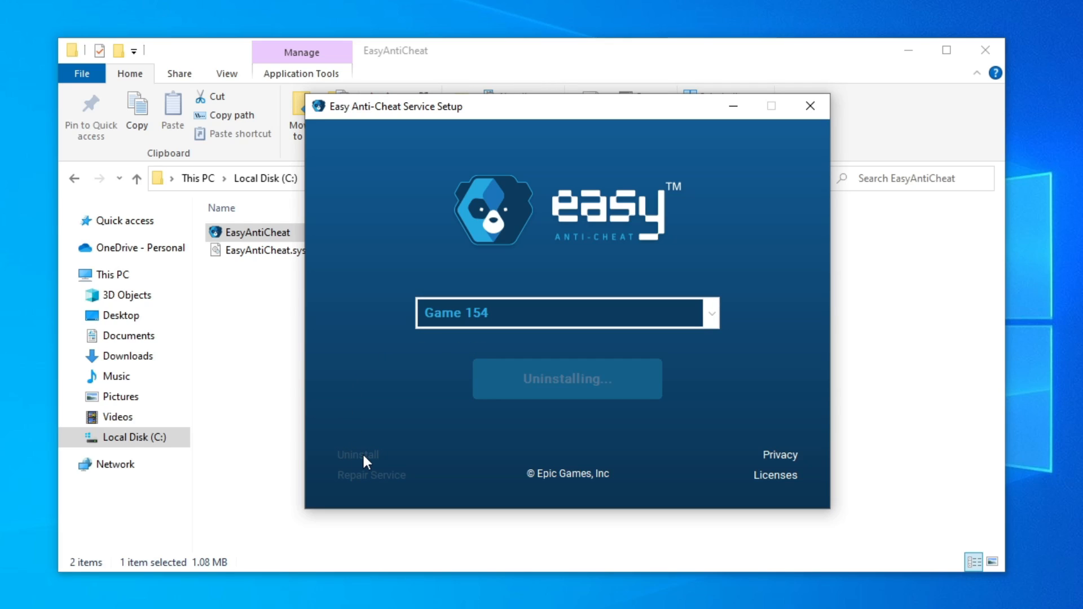